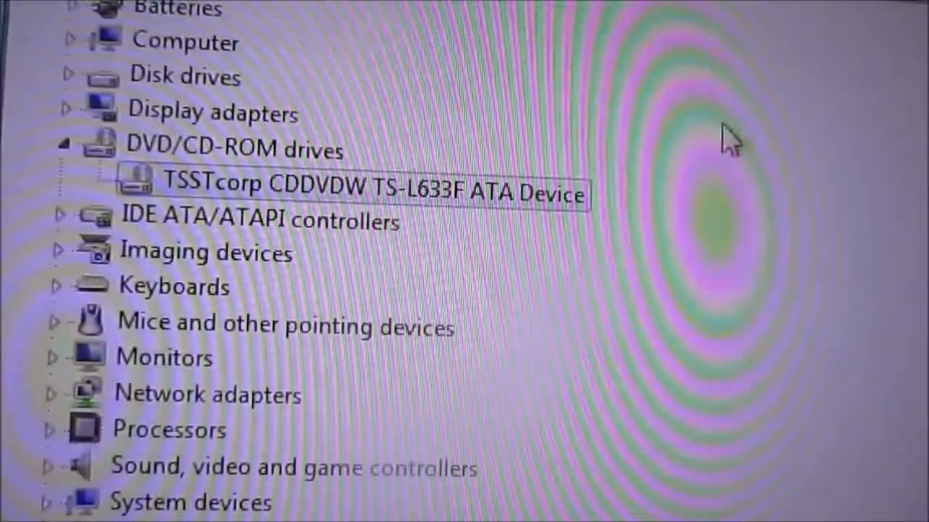
mouse_move(239, 200)
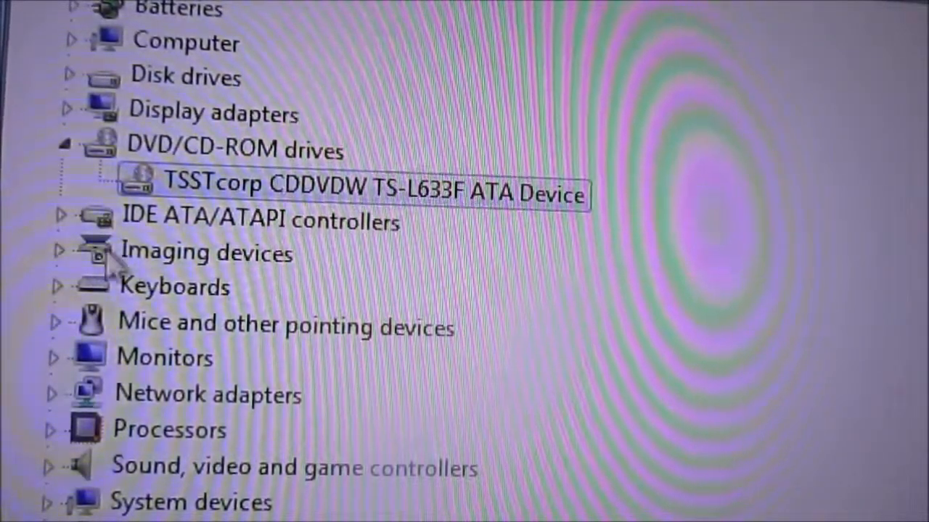
mouse_move(276, 171)
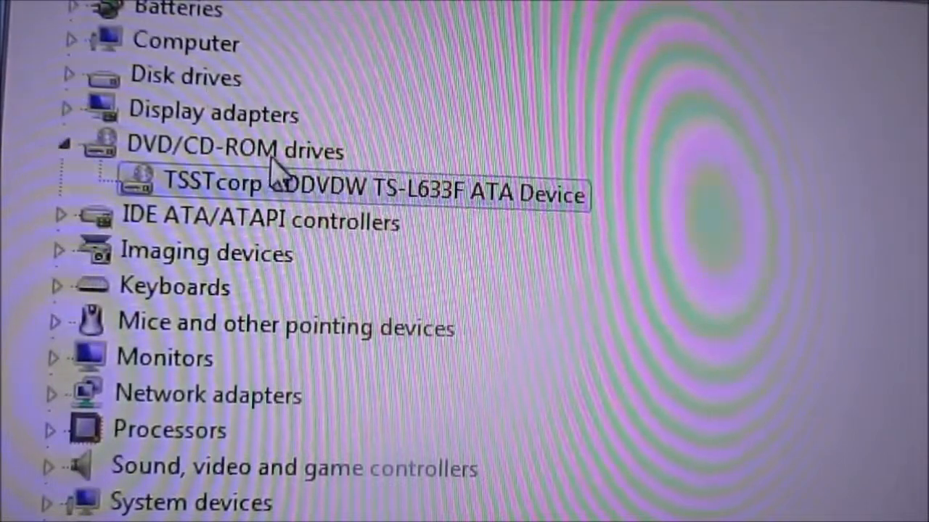
mouse_move(254, 221)
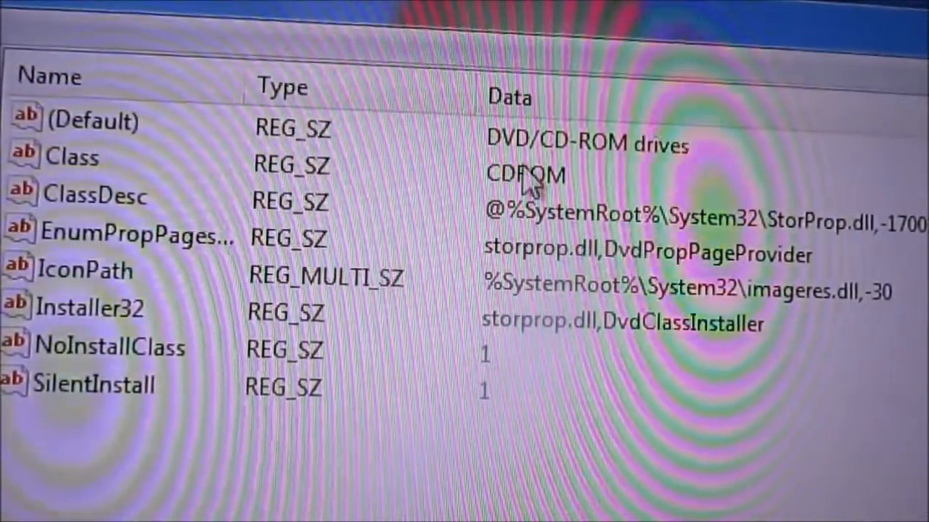
mouse_move(128, 334)
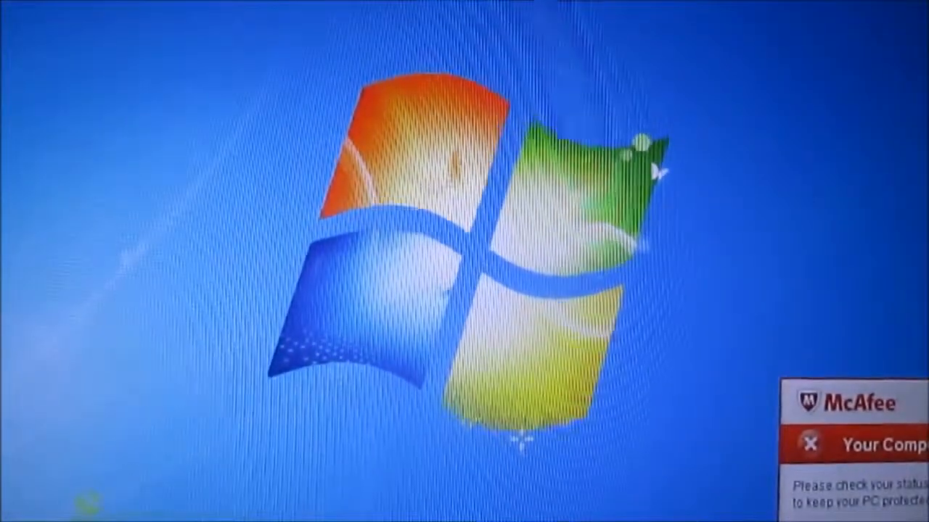
left_click(22, 515)
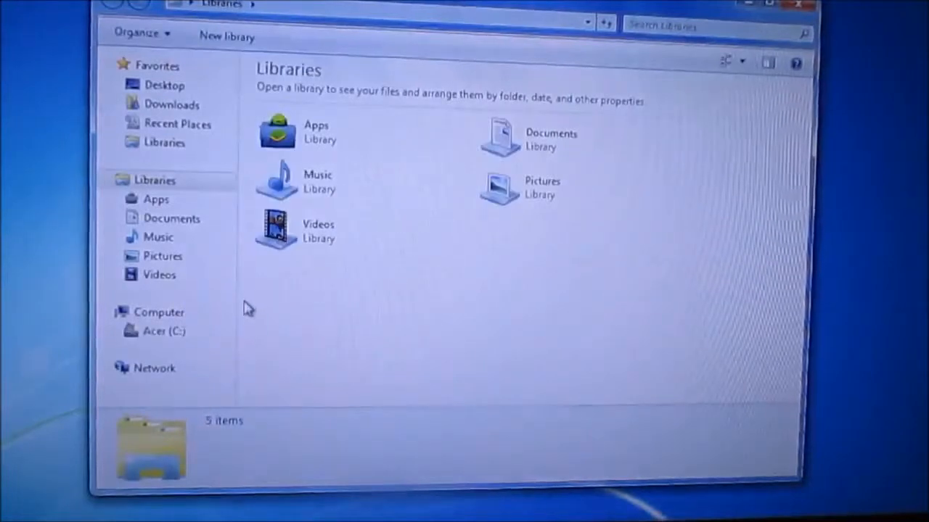
Step: Bring up Device Manager listing the laptop's hardware categories, including DVD/CD-ROM drives
left_click(159, 311)
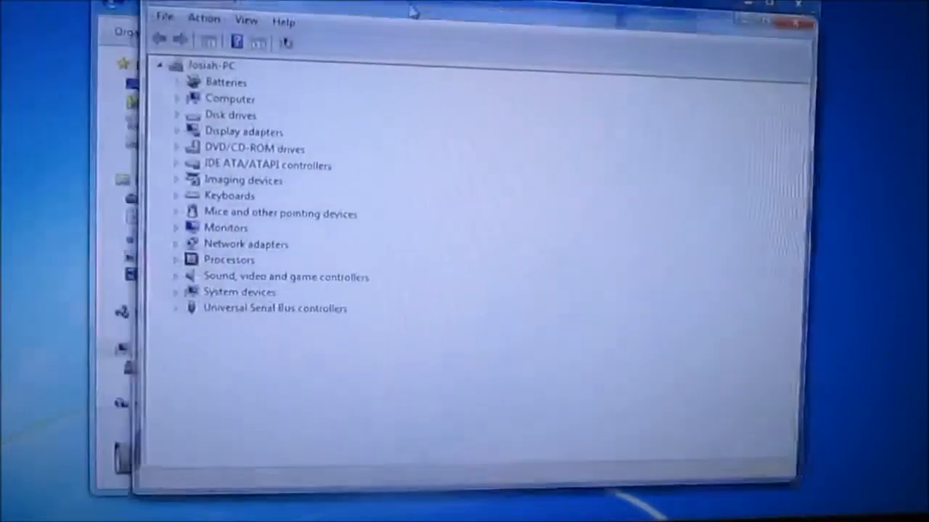
Step: Expand DVD/CD-ROM drives and select the TSSTcorp CDDVDW TS-L633F ATA Device
left_click(177, 148)
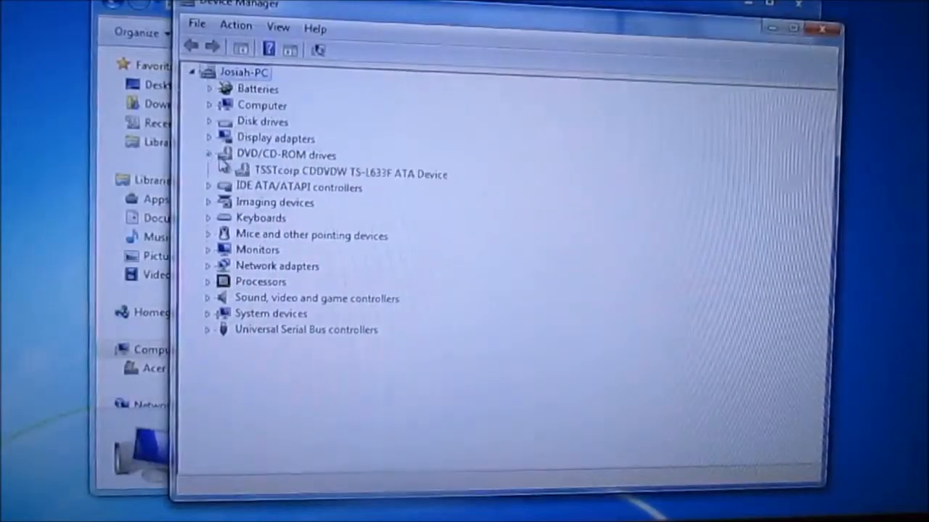
left_click(348, 174)
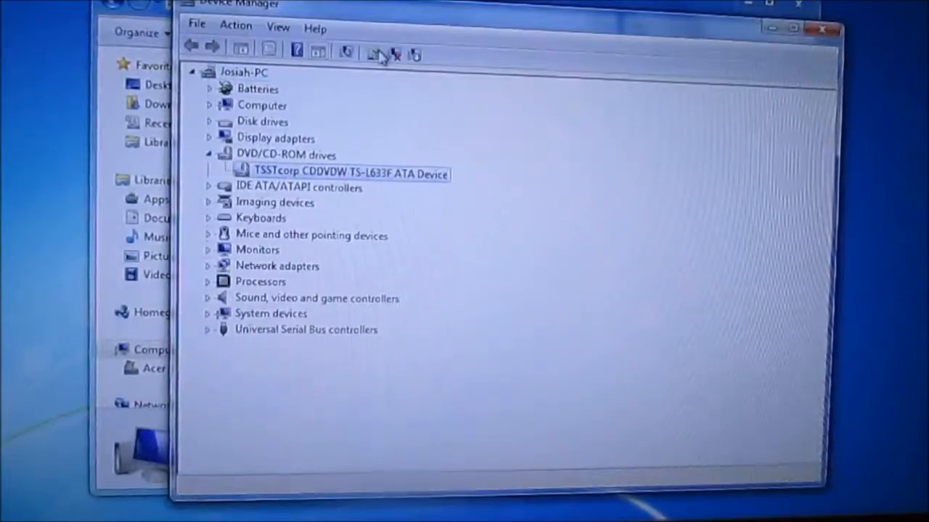
mouse_move(372, 52)
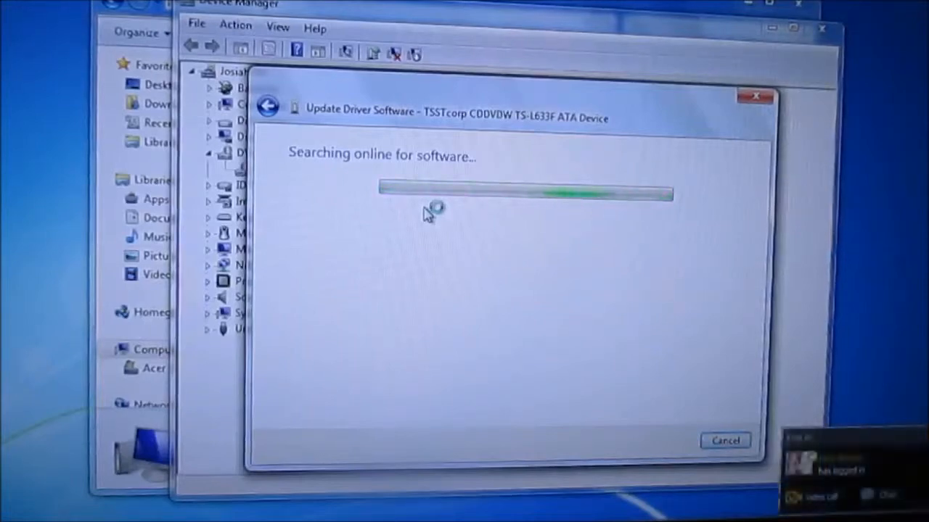
mouse_move(903, 404)
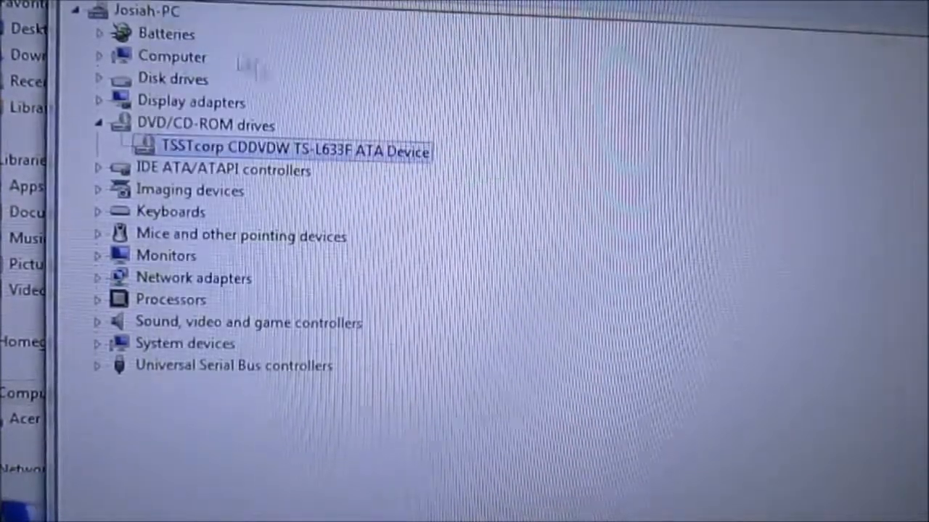
Step: Uninstall the TSSTcorp CDDVDW TS-L633F drive and confirm, removing the DVD/CD-ROM drives category
right_click(291, 148)
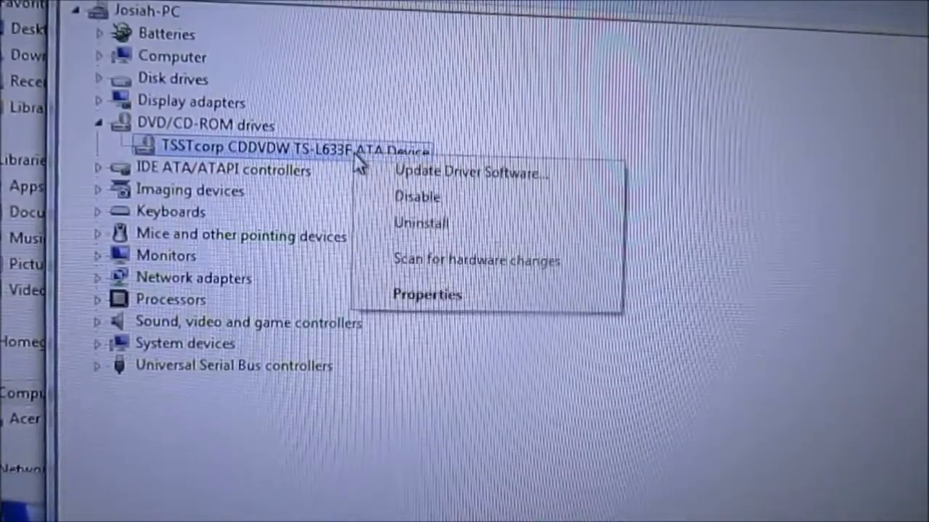
left_click(421, 224)
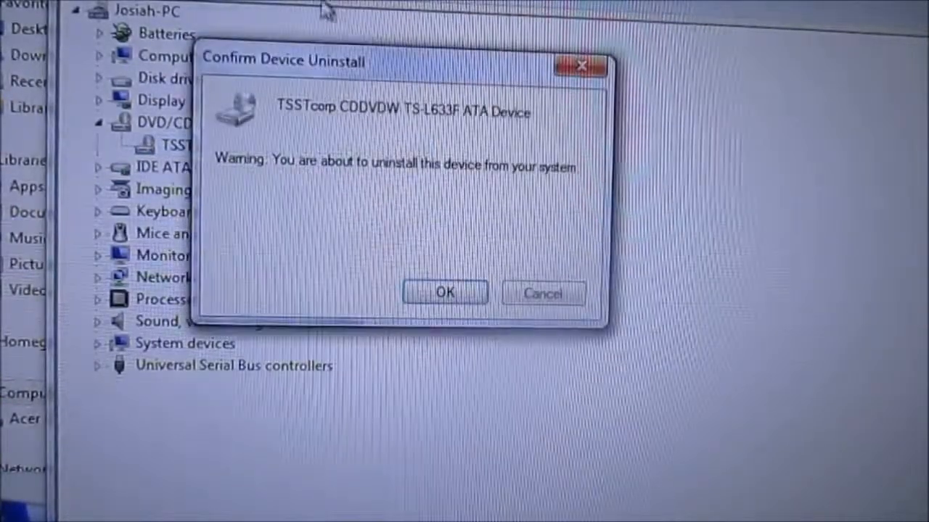
left_click(444, 293)
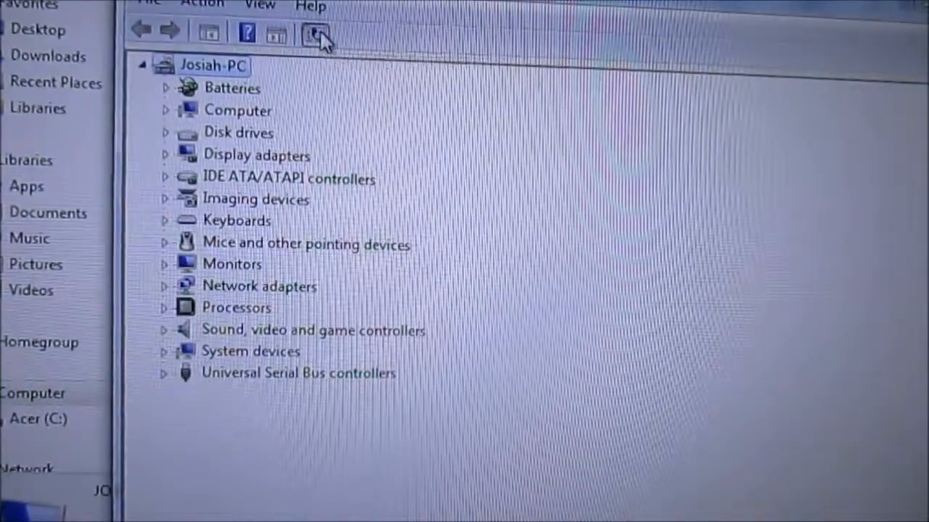
Step: Scan for hardware changes so the removed TSSTcorp DVD drive is redetected
left_click(315, 32)
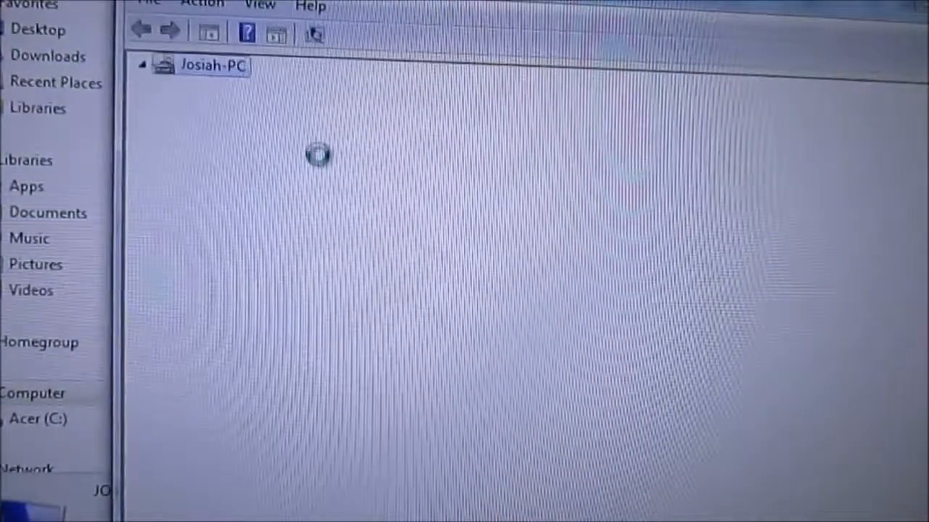
left_click(143, 64)
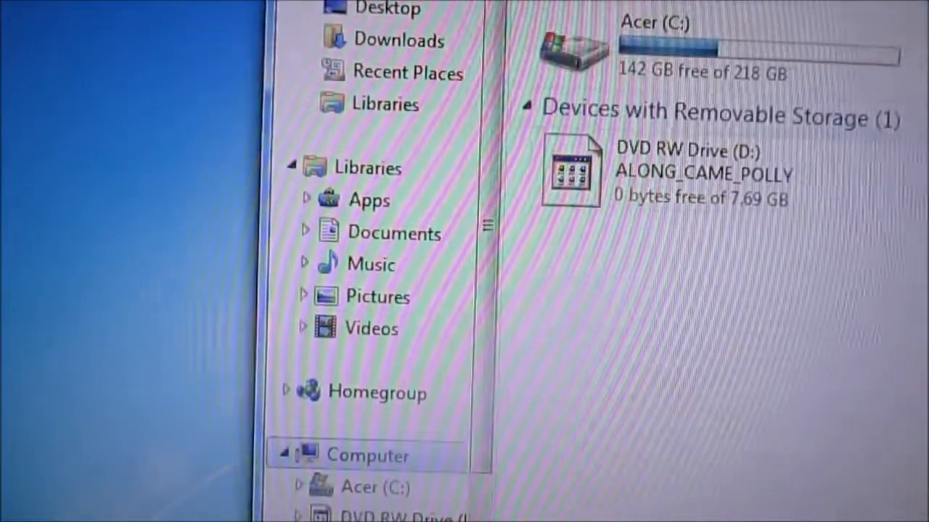
mouse_move(737, 181)
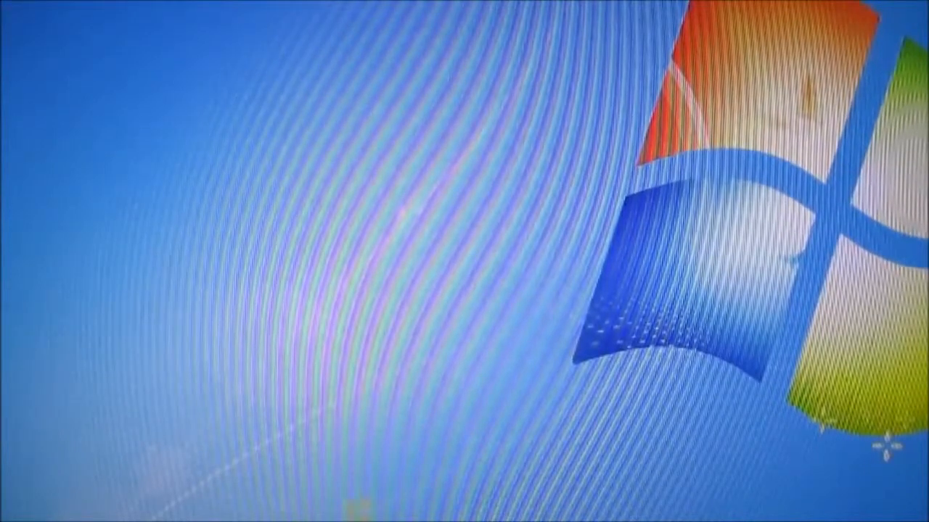
mouse_move(629, 467)
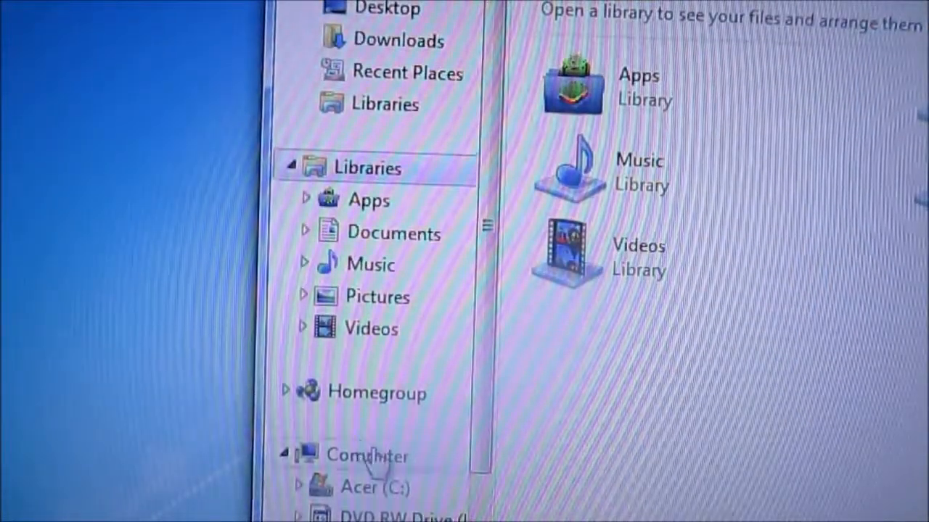
Step: Show the Computer view to look for DVD RW Drive (D:) under Devices with Removable Storage
left_click(365, 456)
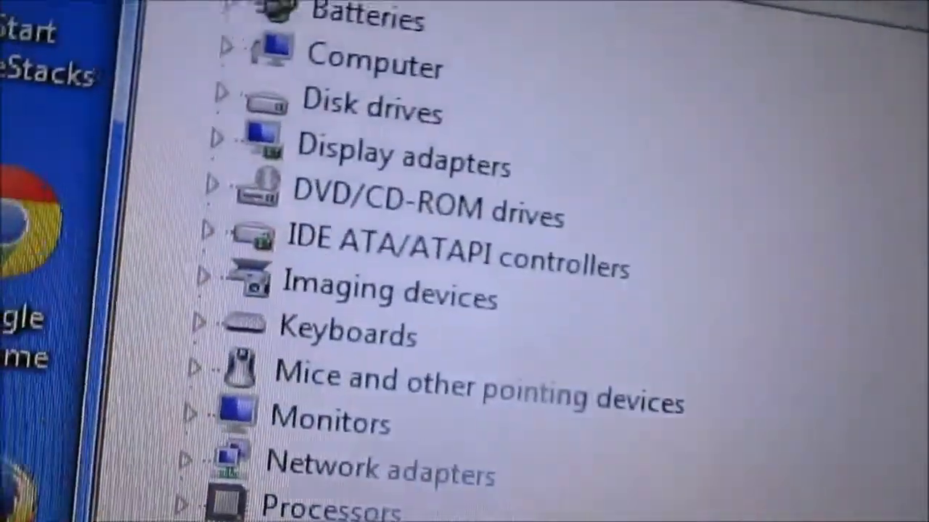
Step: Scroll the device tree down to the DVD/CD-ROM drives with the TSSTcorp device restored
scroll("down", 3)
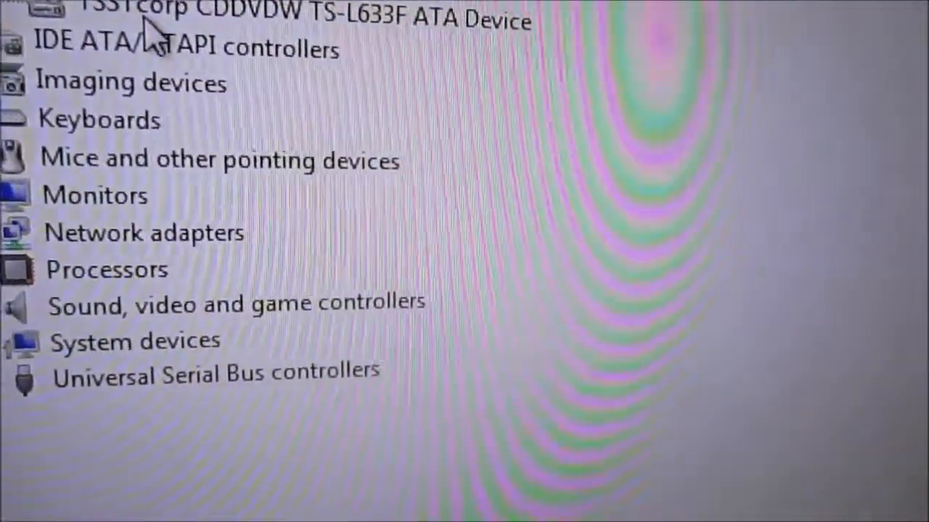
scroll("down", 3)
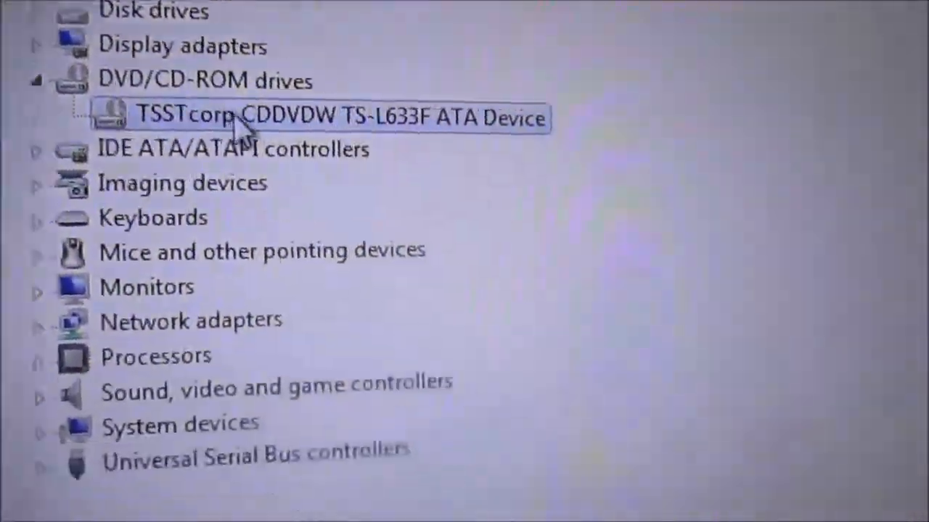
scroll("down", 3)
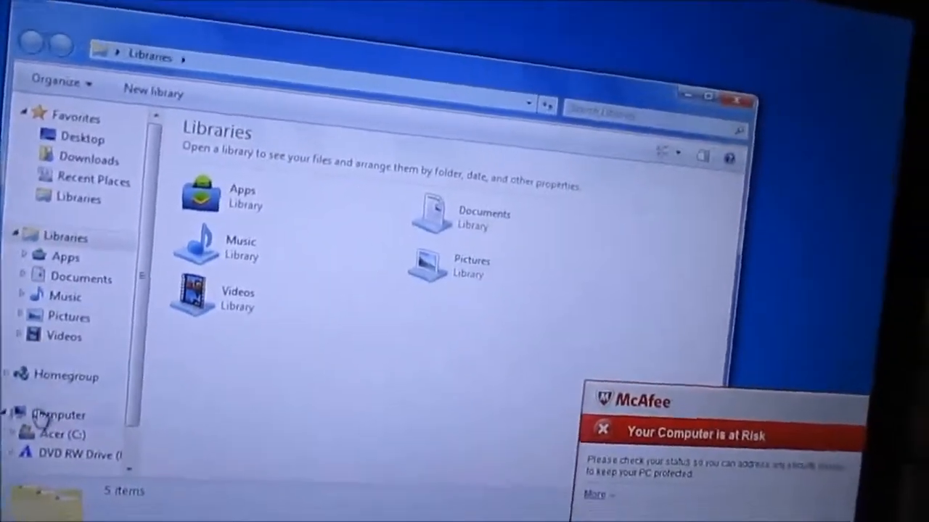
Step: Show Computer with DVD RW Drive (D:) holding disc ALONG_CAME_POLLY under Removable Storage
left_click(60, 415)
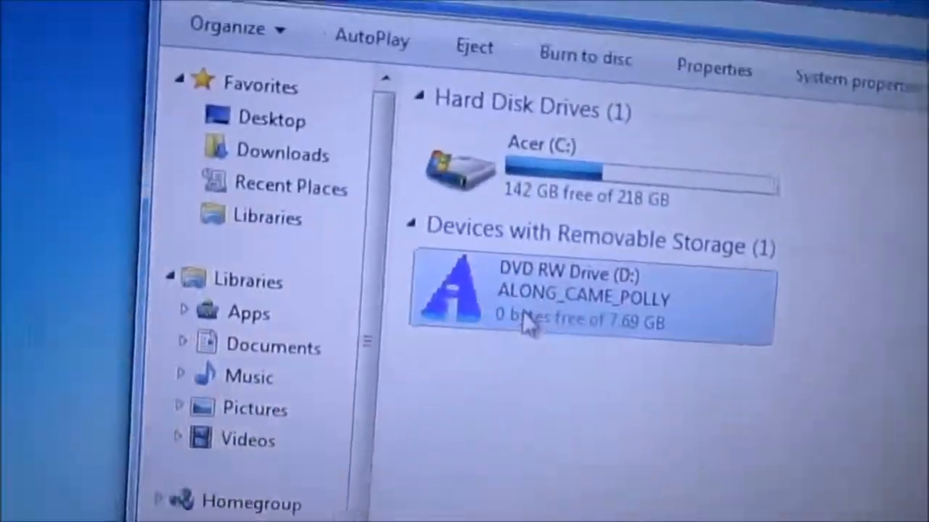